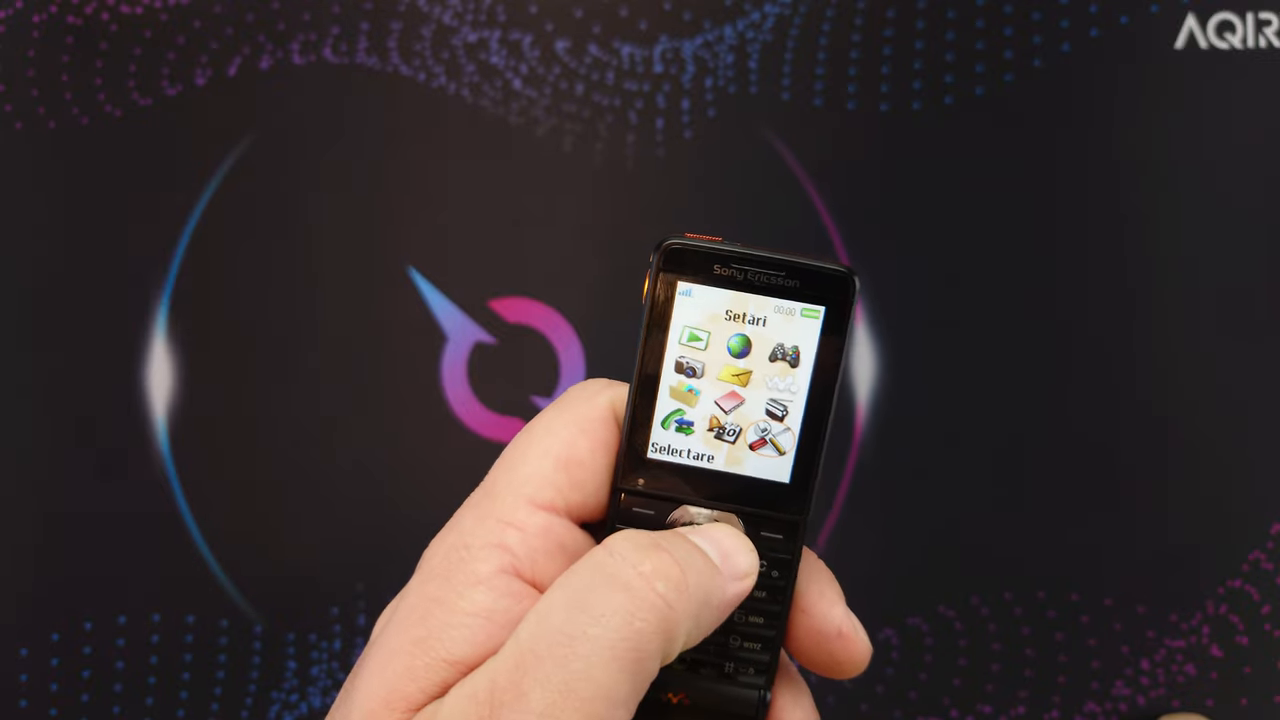
{"action": "left_click", "coordinate": [700, 524]}
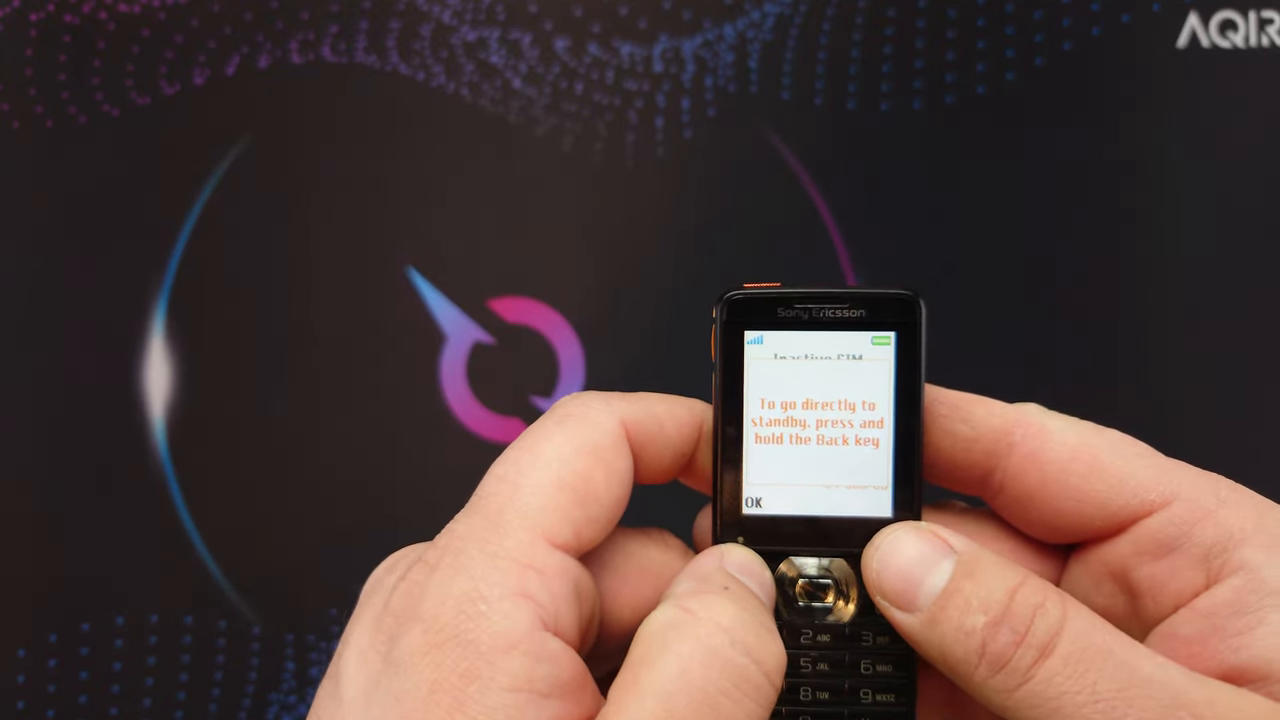
{"action": "left_click", "coordinate": [758, 504]}
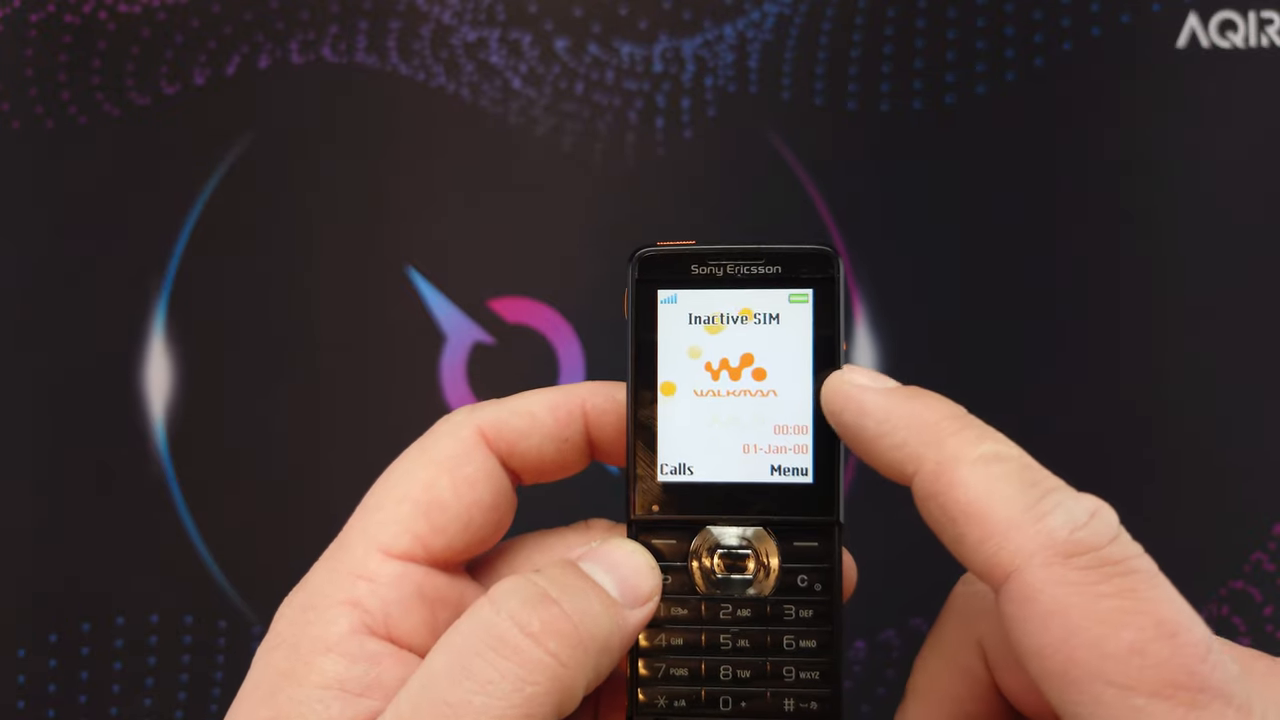
{"action": "left_click", "coordinate": [676, 468]}
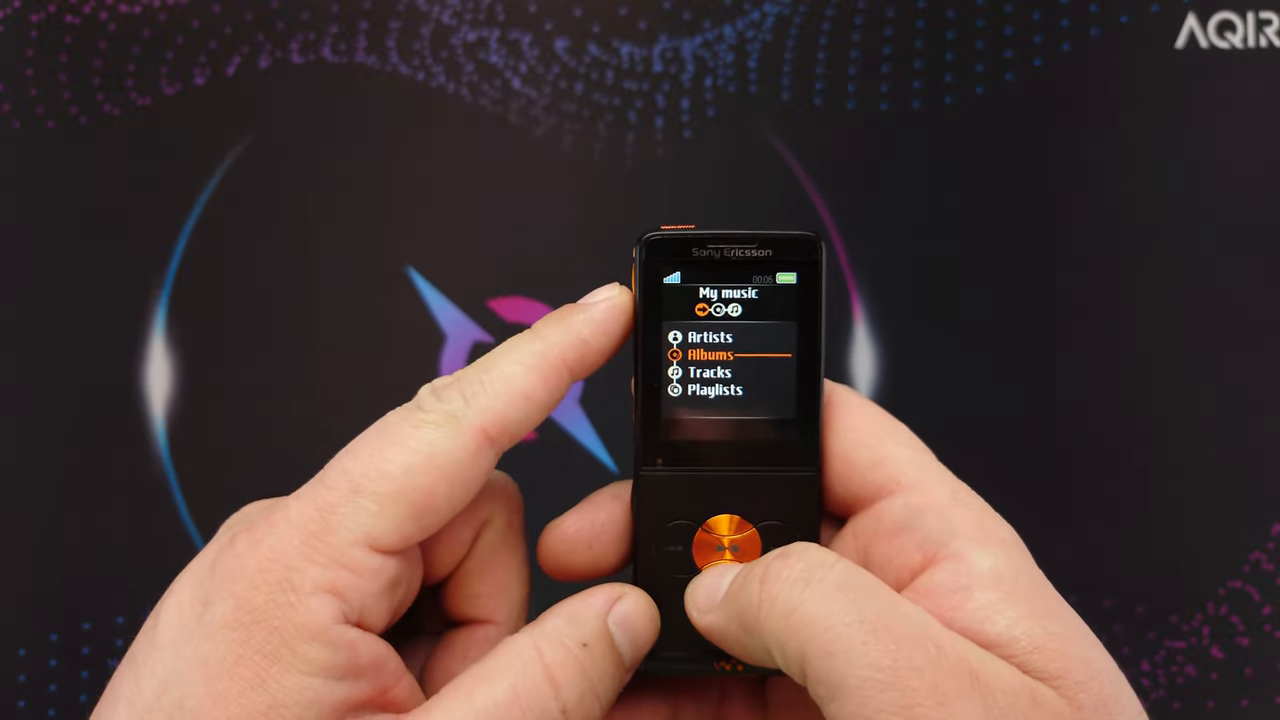
{"action": "left_click", "coordinate": [726, 540]}
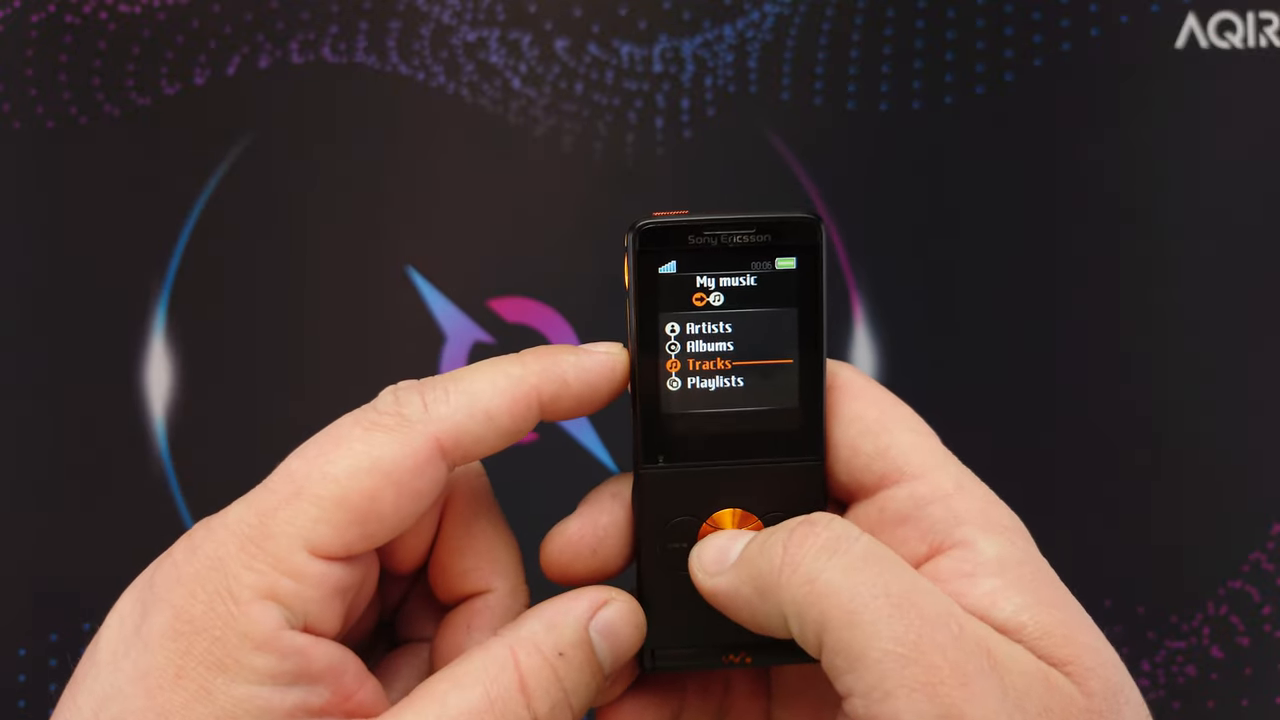
{"action": "left_click", "coordinate": [724, 520]}
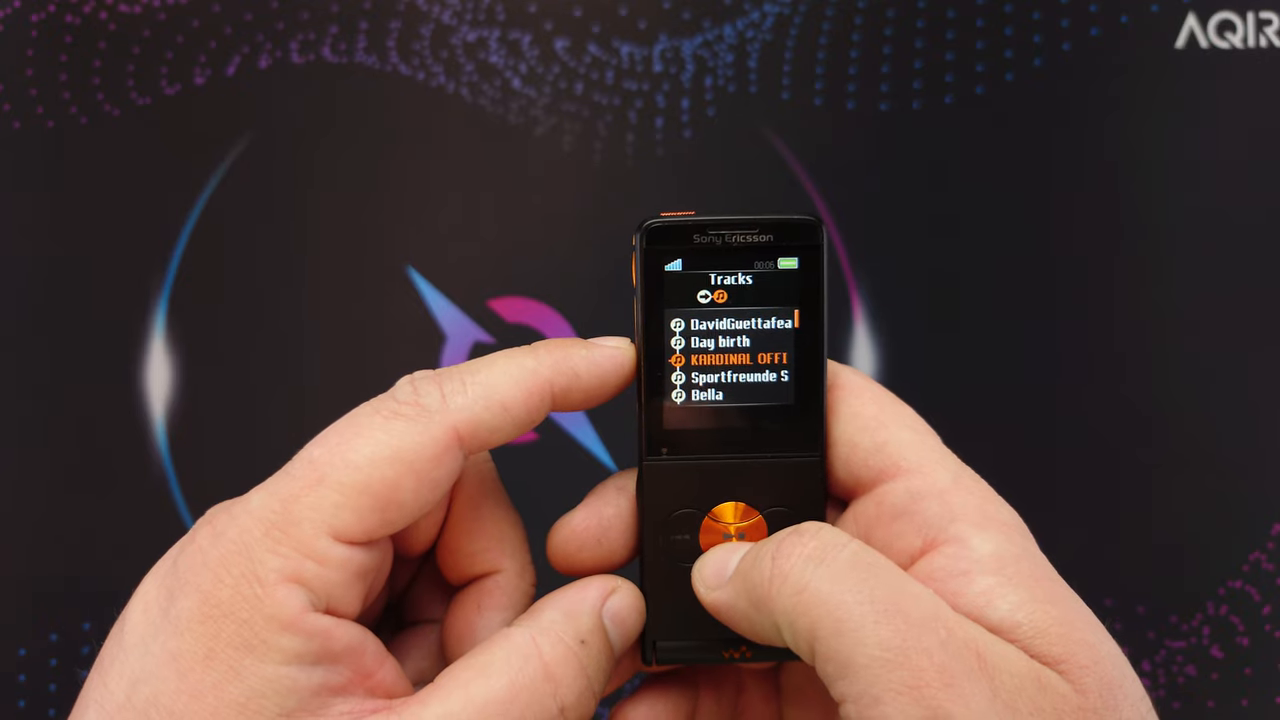